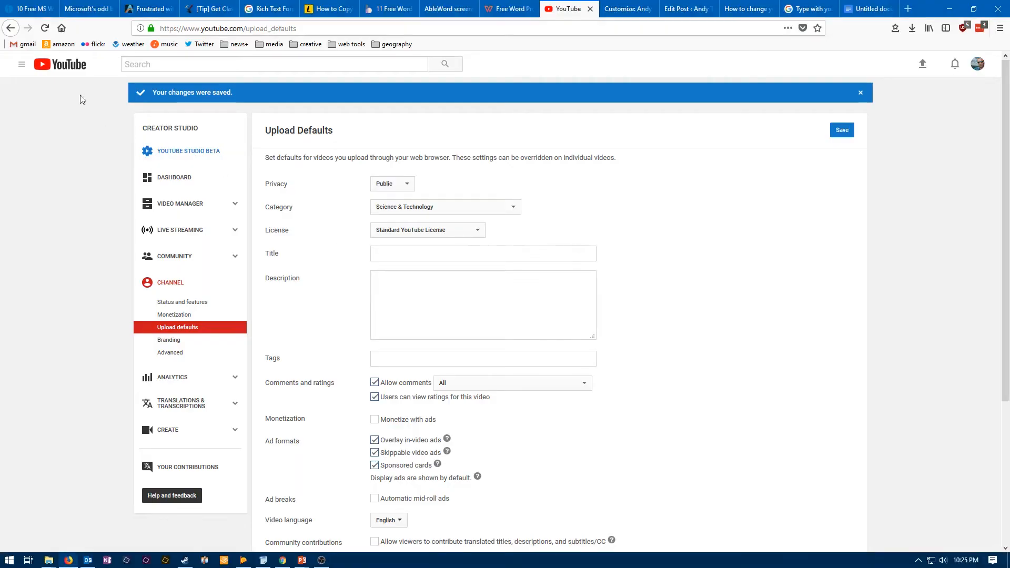
pyautogui.click(66, 65)
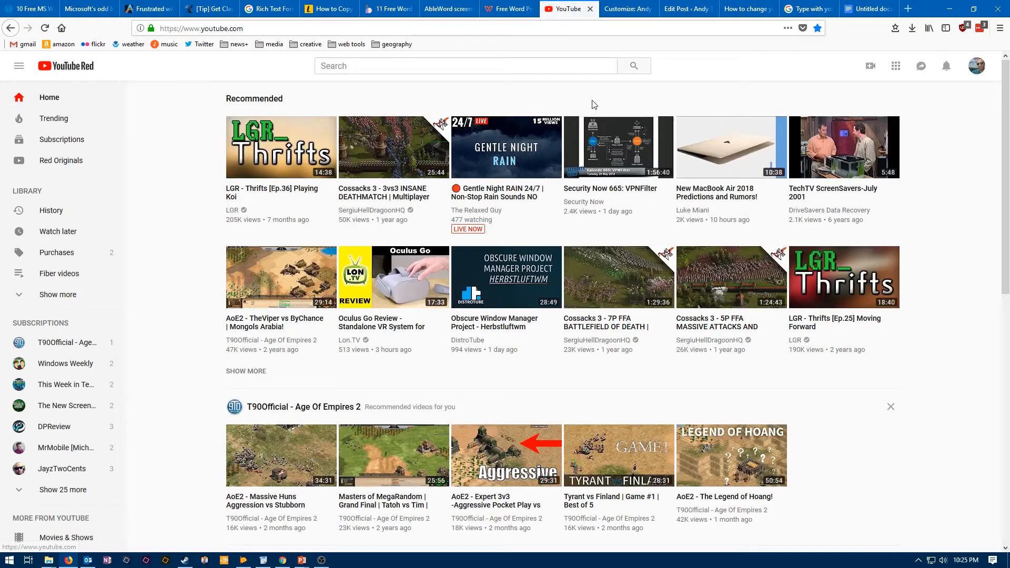
pyautogui.moveTo(961, 112)
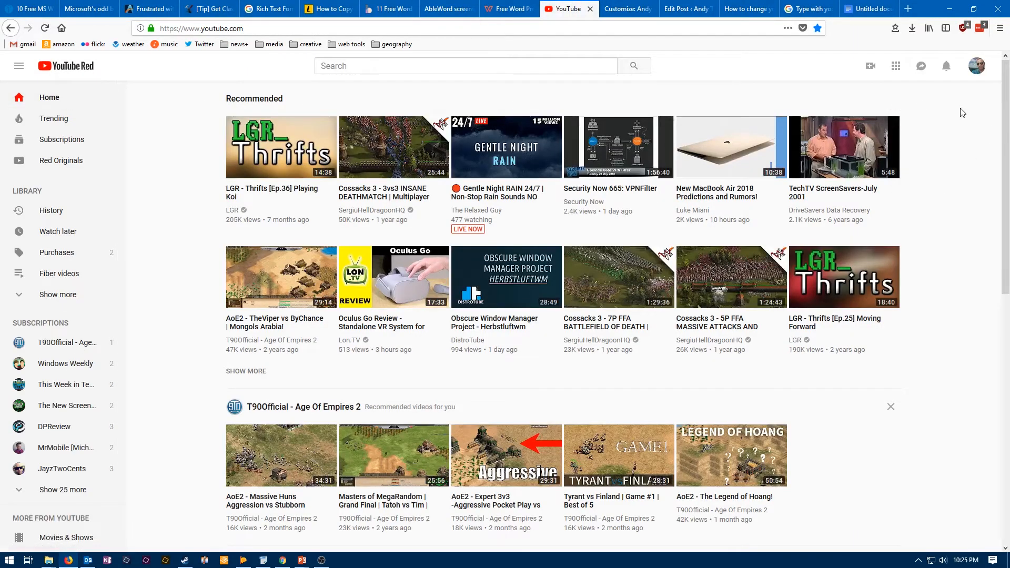
pyautogui.moveTo(959, 95)
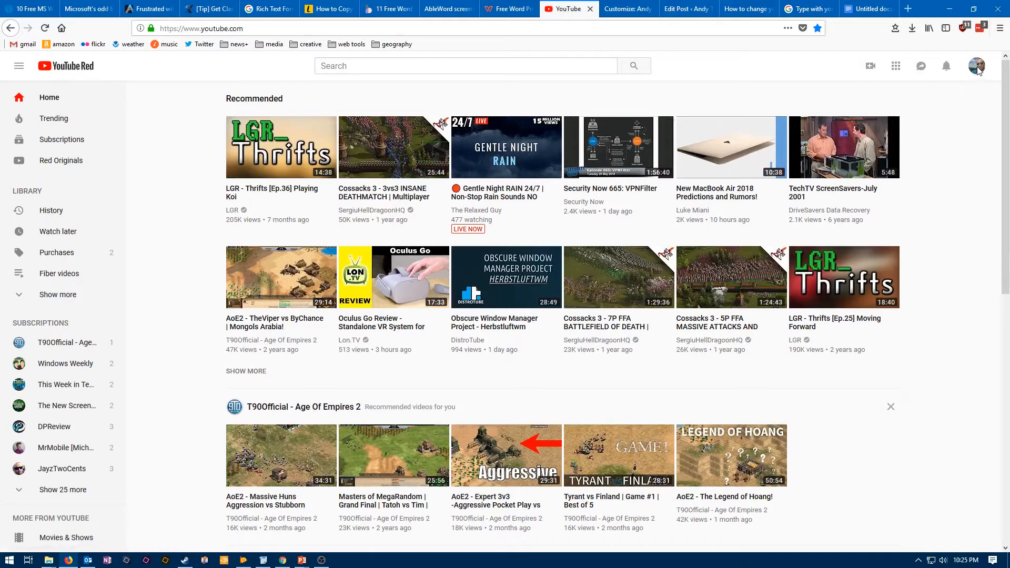
pyautogui.click(977, 65)
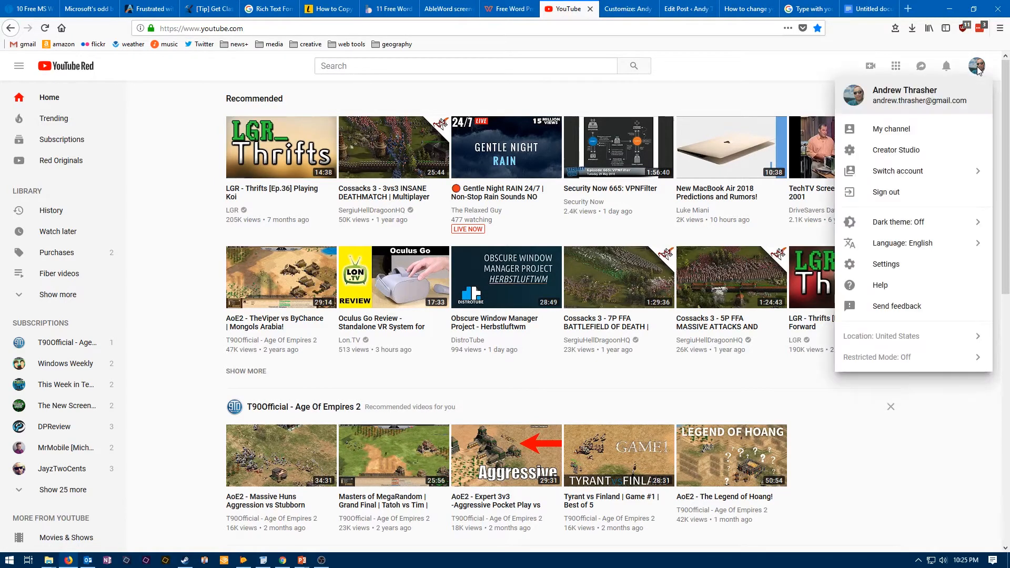
pyautogui.moveTo(895, 109)
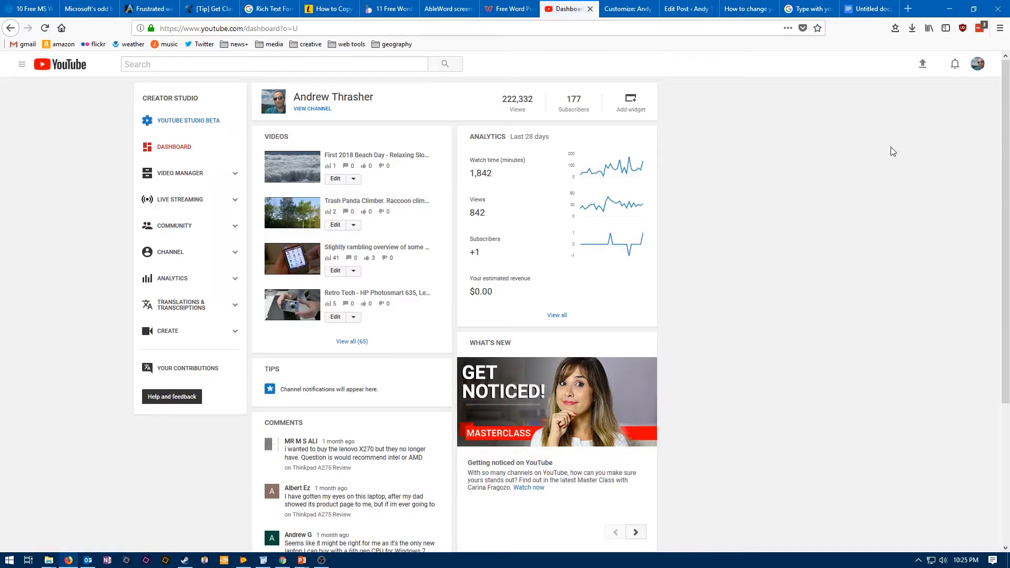
pyautogui.moveTo(735, 155)
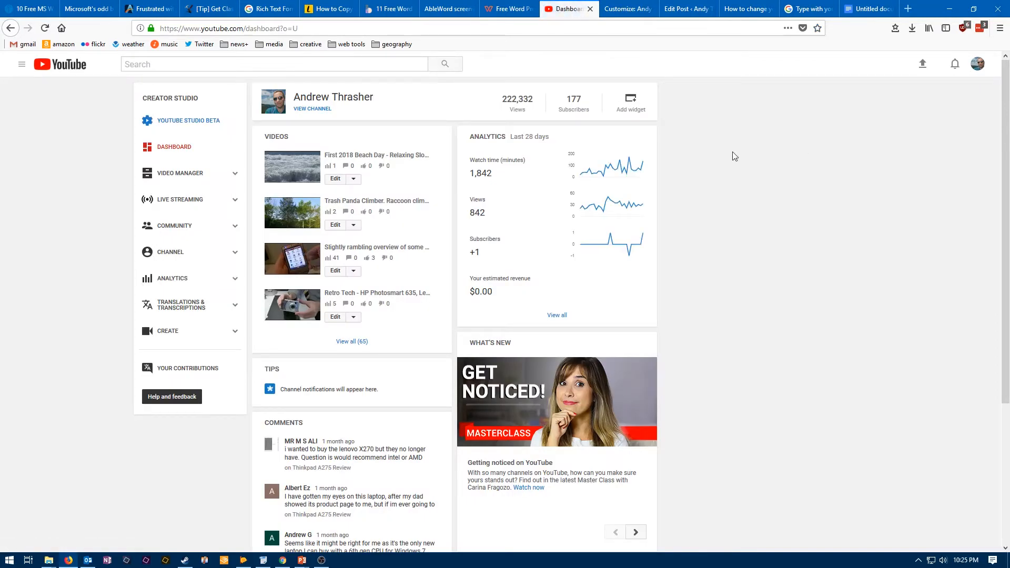
pyautogui.moveTo(166, 107)
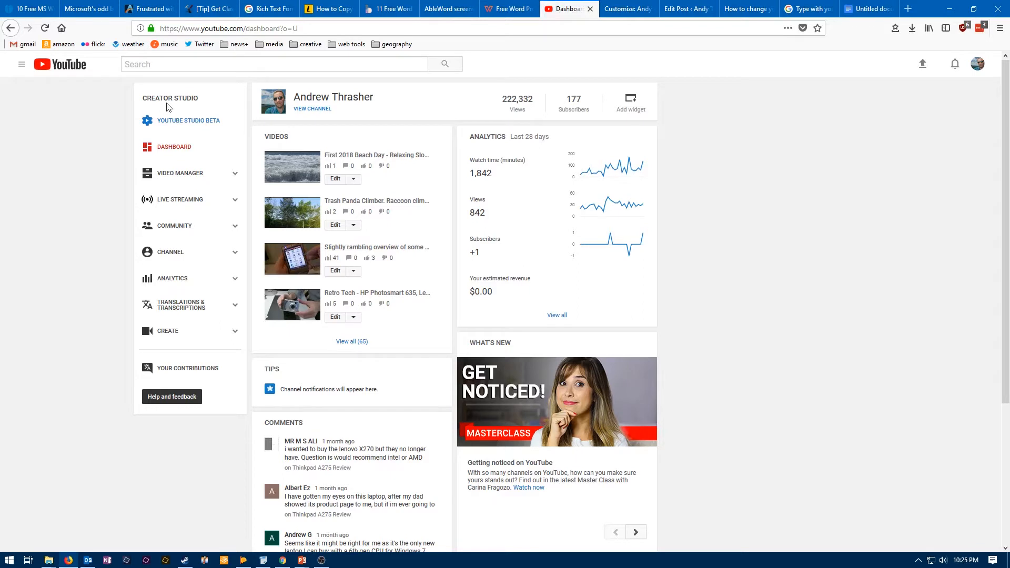
pyautogui.moveTo(181, 102)
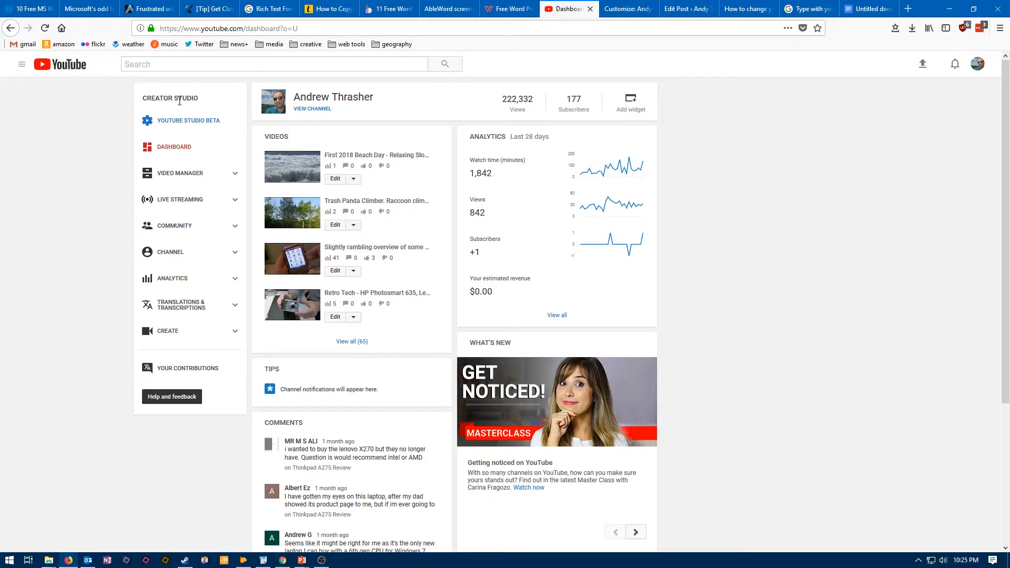
pyautogui.moveTo(179, 172)
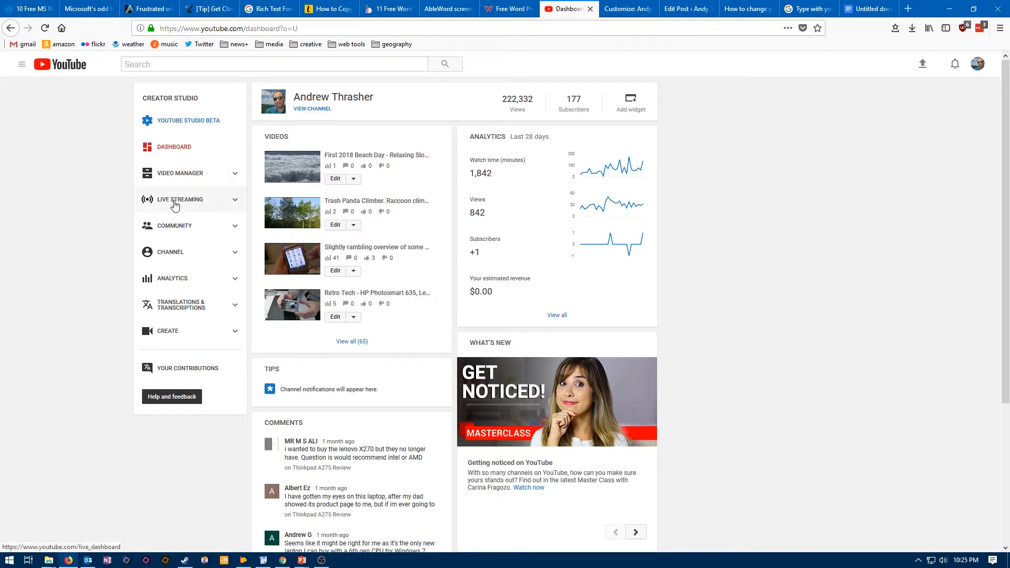
pyautogui.click(170, 252)
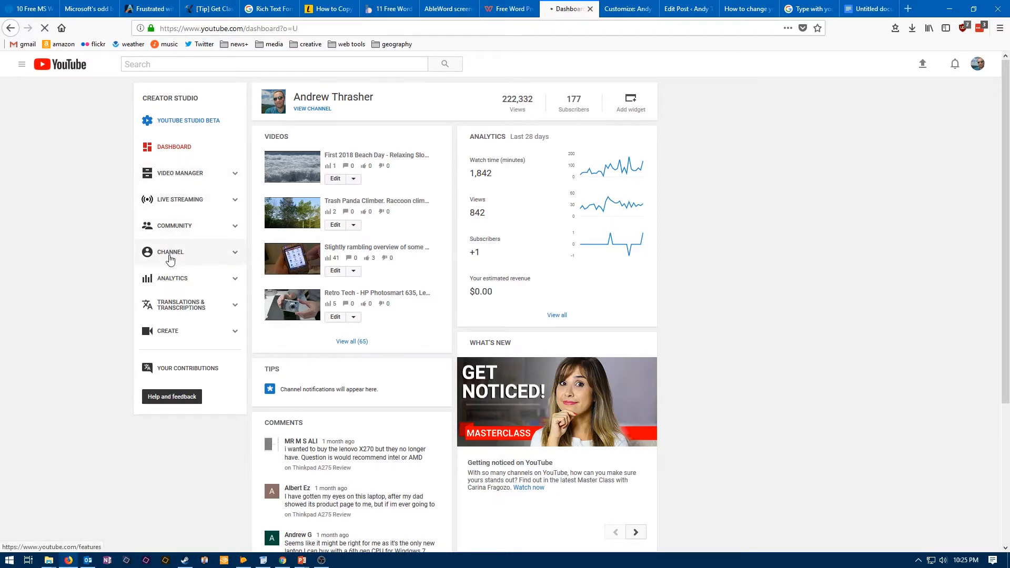
# Step: View the channel's Status and features page, then move on to Upload defaults
pyautogui.click(171, 252)
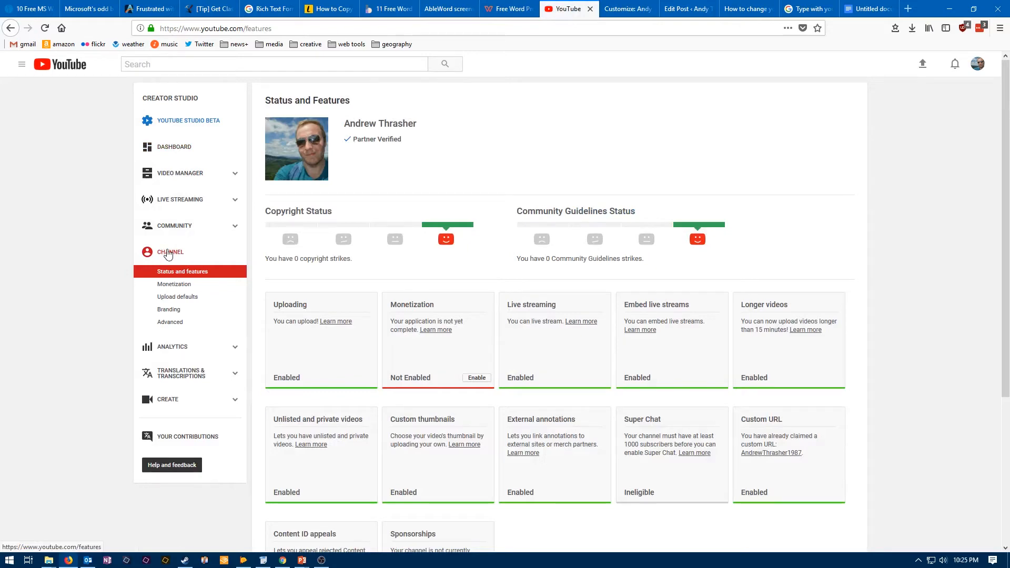
pyautogui.scroll(-3)
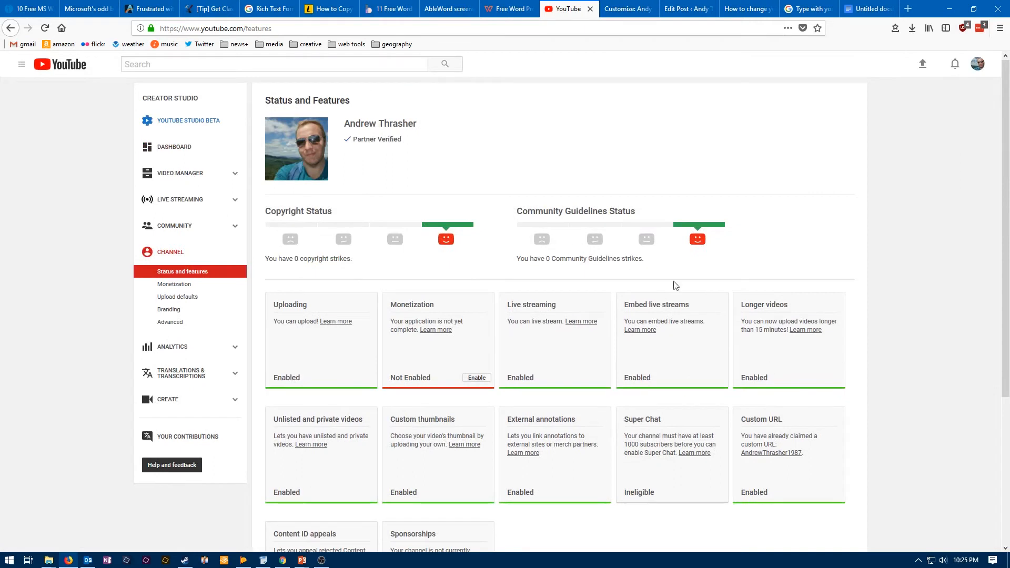
pyautogui.moveTo(333, 151)
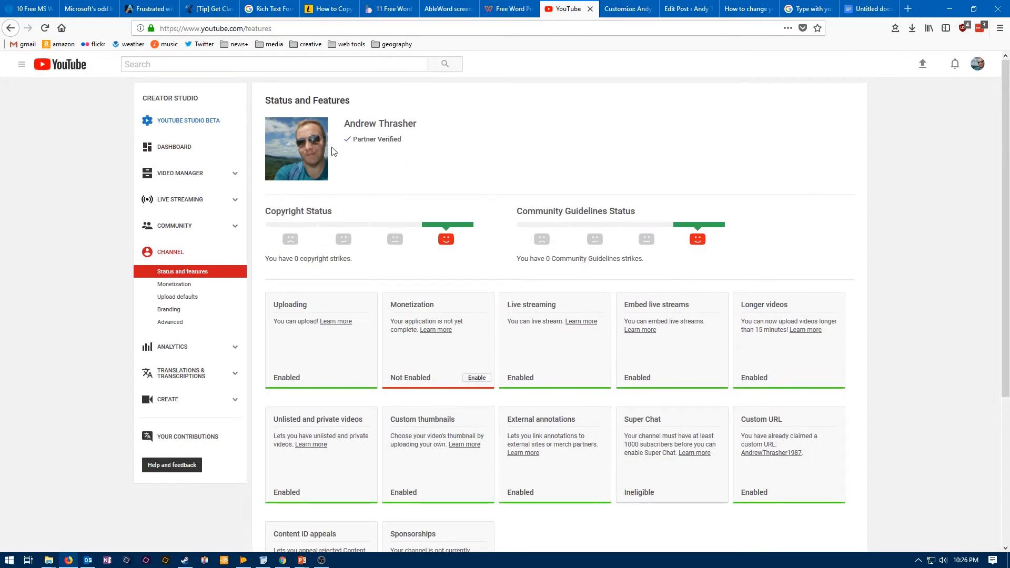
pyautogui.moveTo(170, 252)
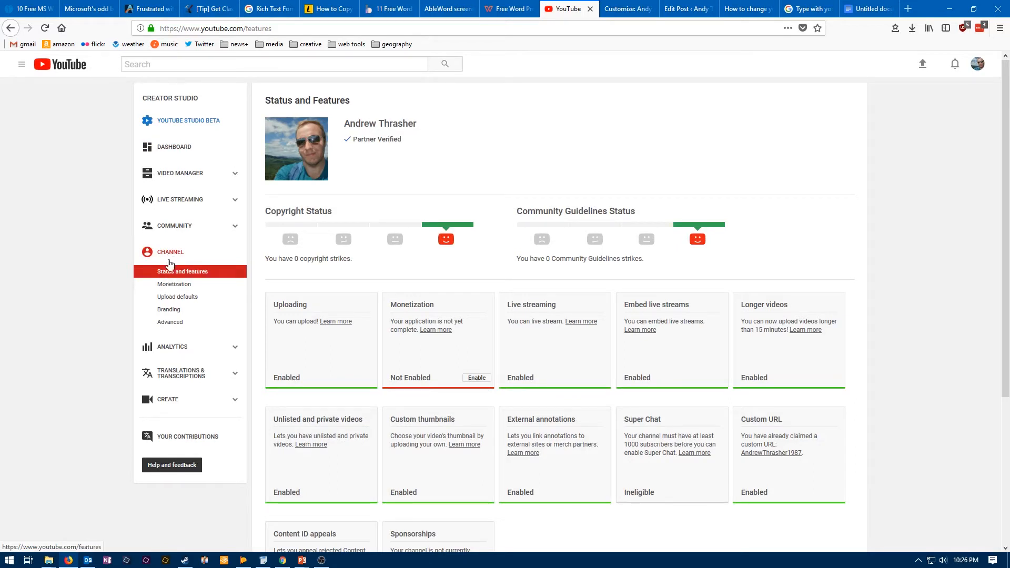
pyautogui.moveTo(202, 306)
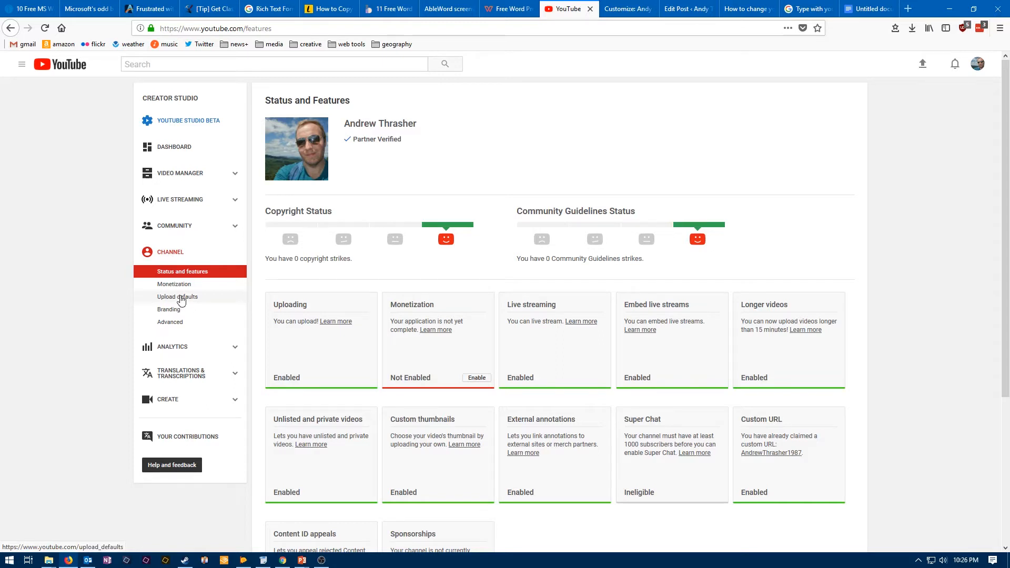
pyautogui.click(177, 297)
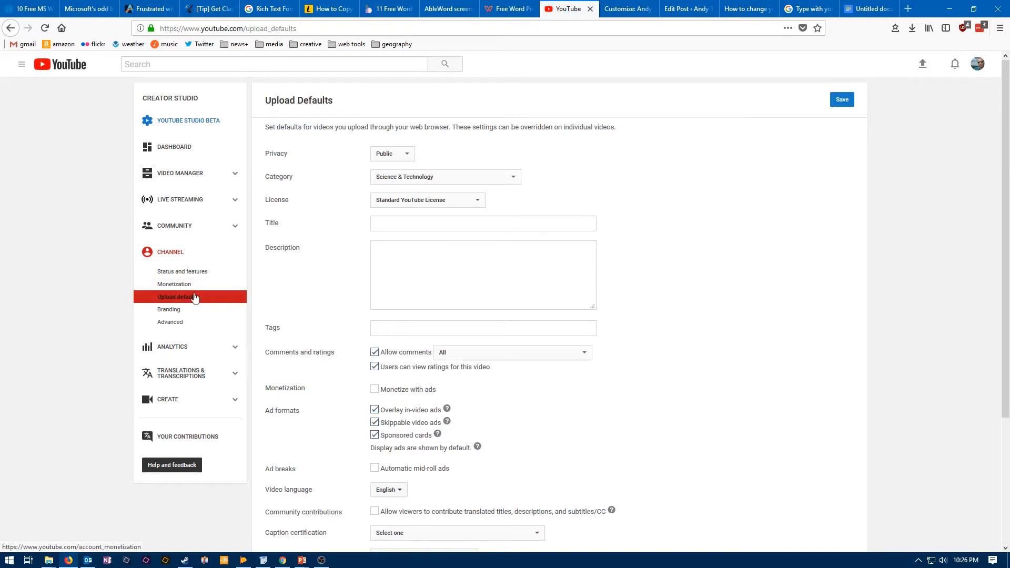
pyautogui.moveTo(298, 293)
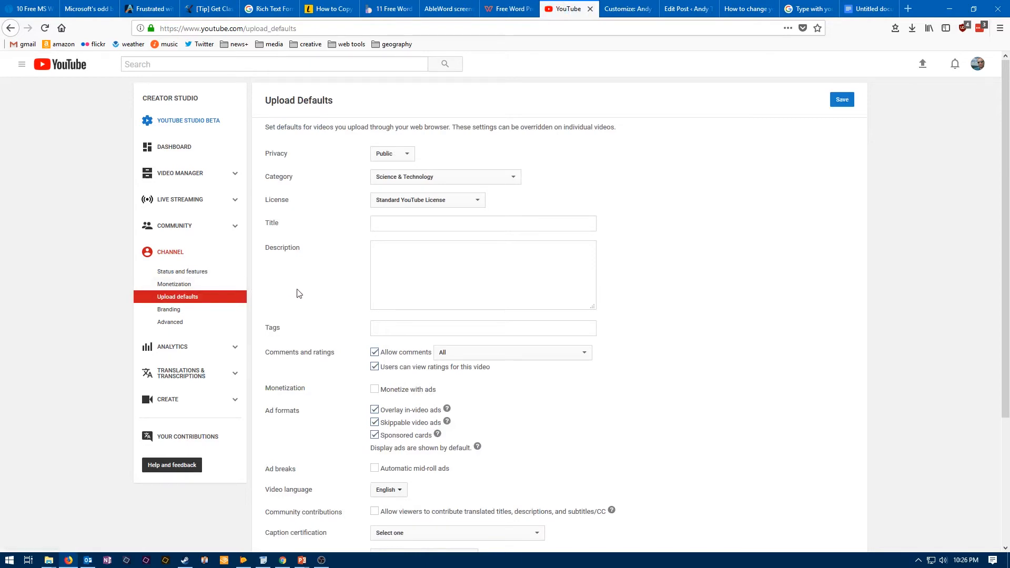
# Step: Set the default upload category to Travel & Events and save the upload defaults
pyautogui.click(482, 223)
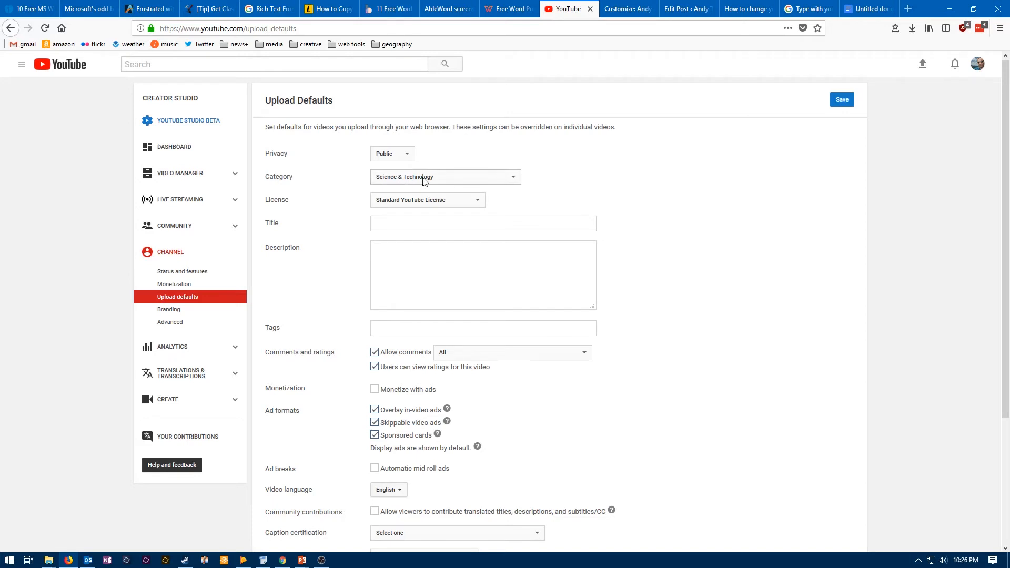
pyautogui.click(444, 177)
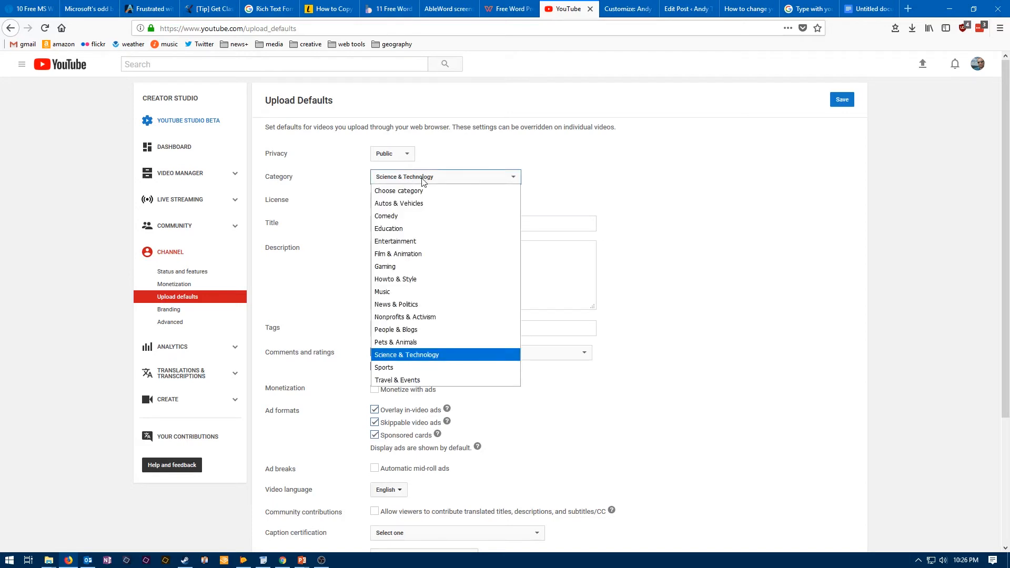
pyautogui.moveTo(435, 253)
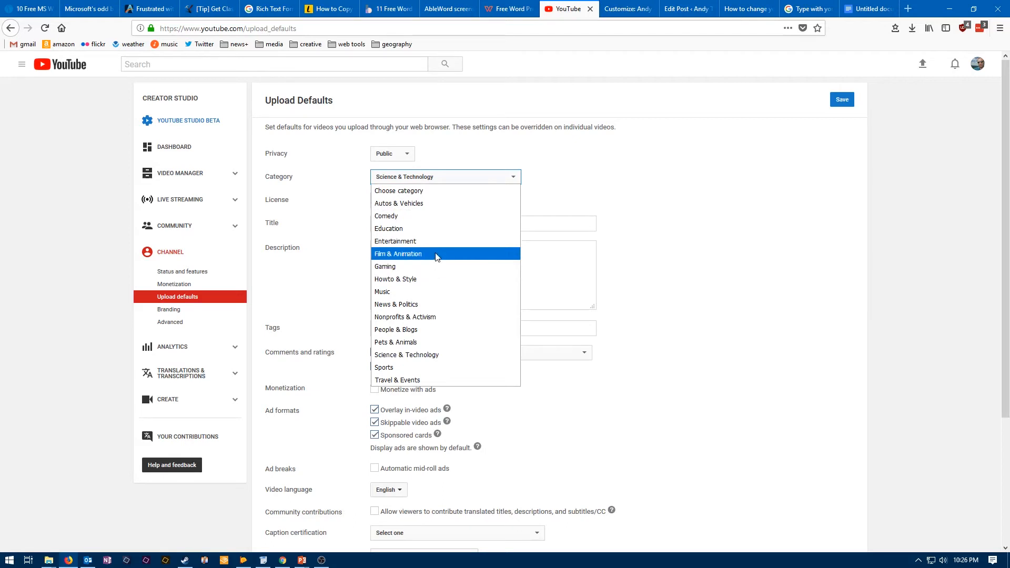
pyautogui.click(397, 253)
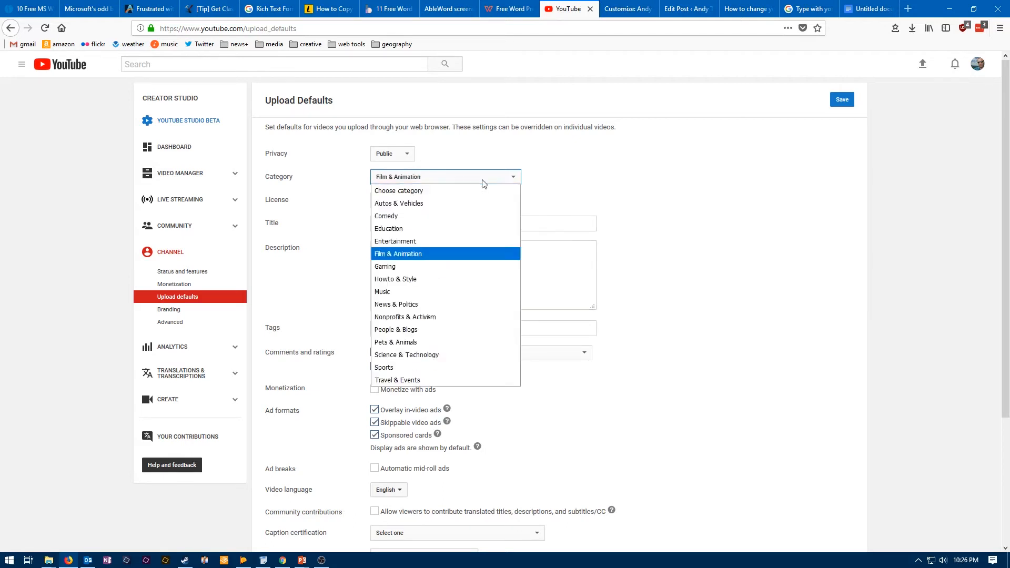
pyautogui.click(397, 380)
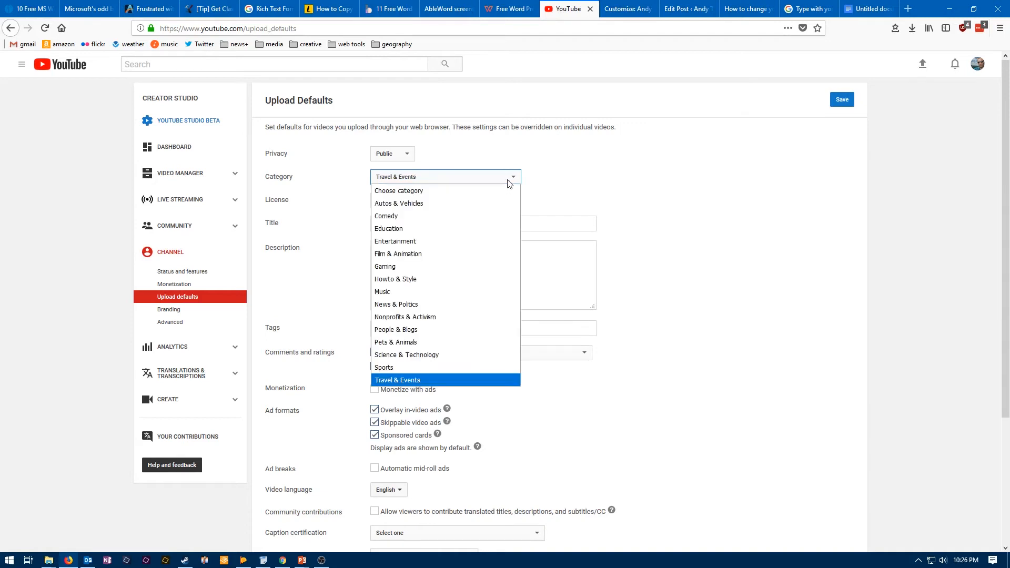
pyautogui.moveTo(435, 342)
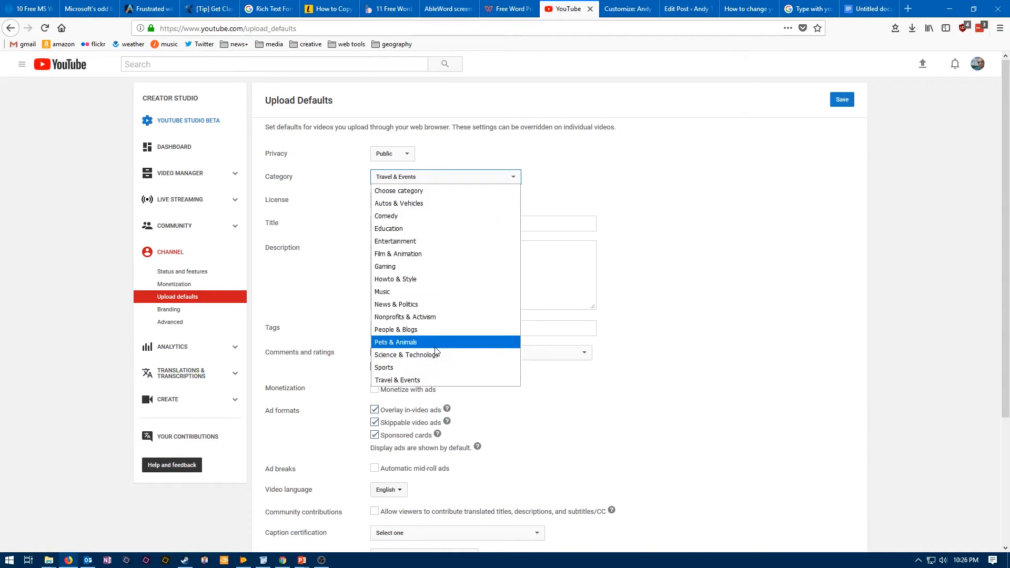
pyautogui.moveTo(432, 279)
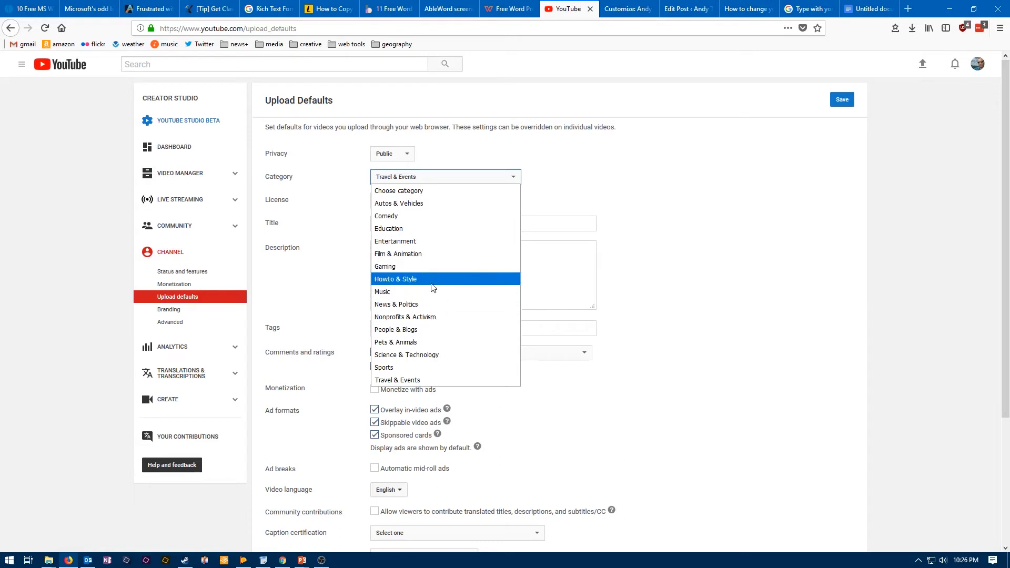
pyautogui.moveTo(484, 349)
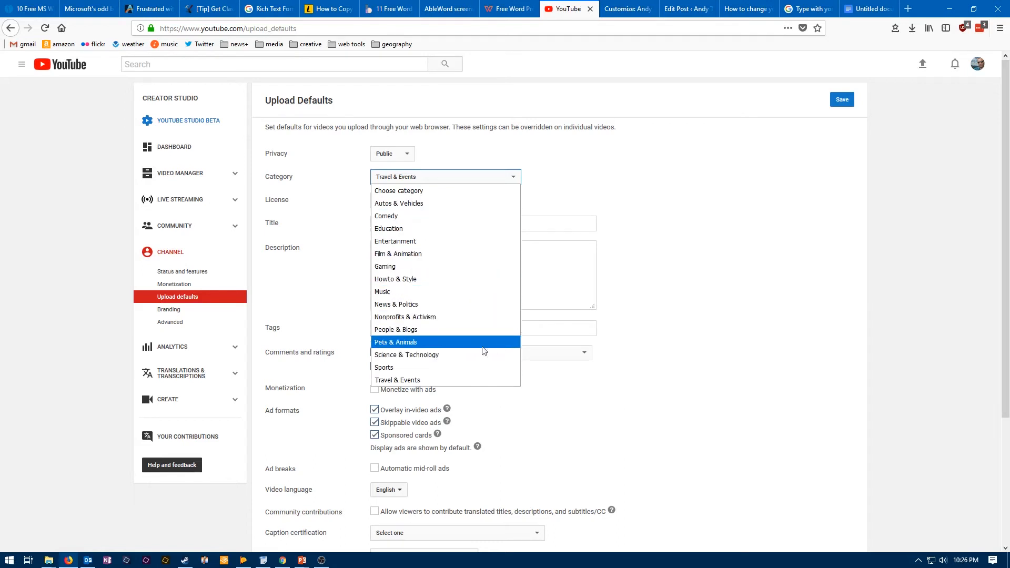
pyautogui.moveTo(470, 380)
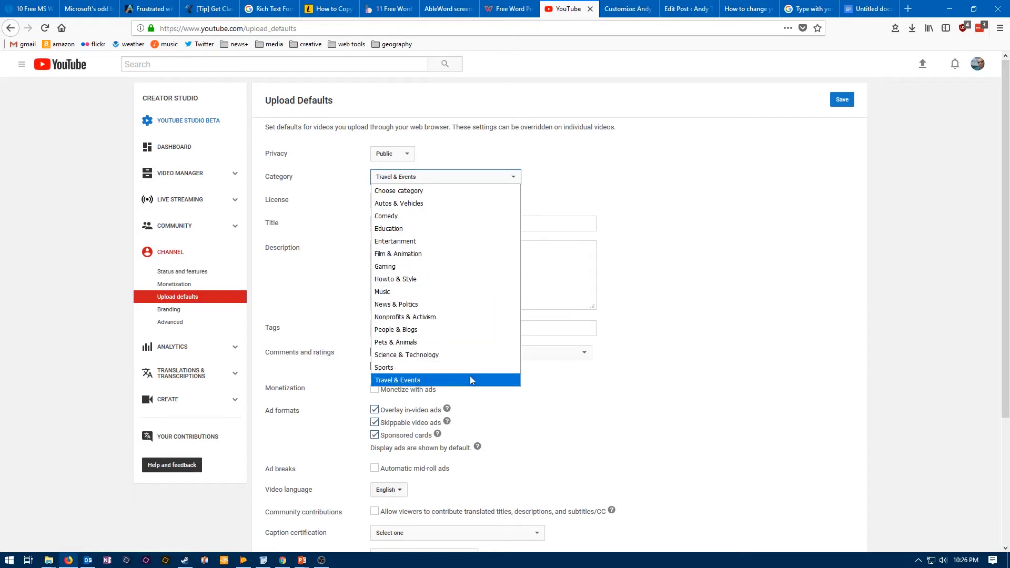
pyautogui.click(397, 379)
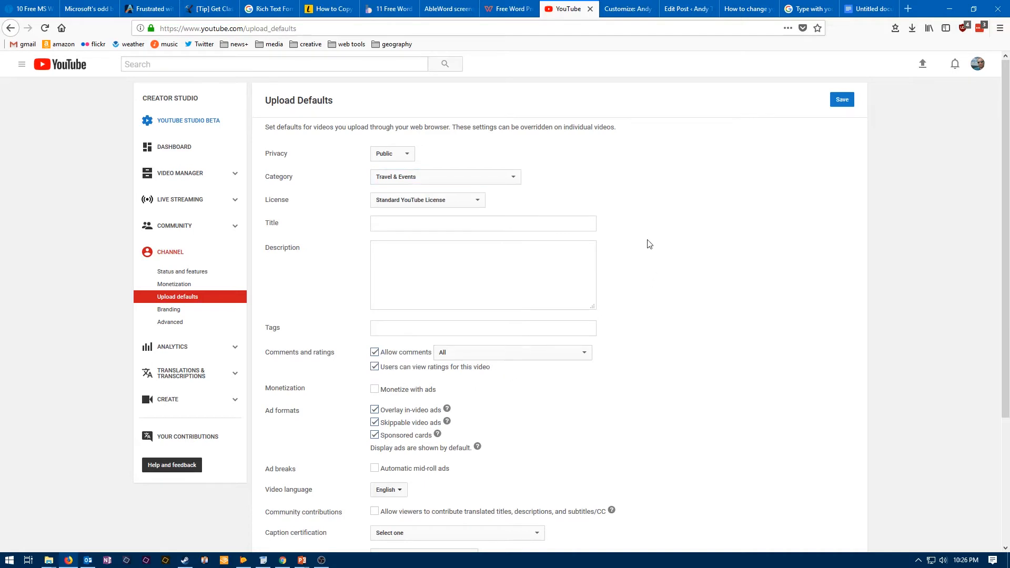
pyautogui.click(841, 99)
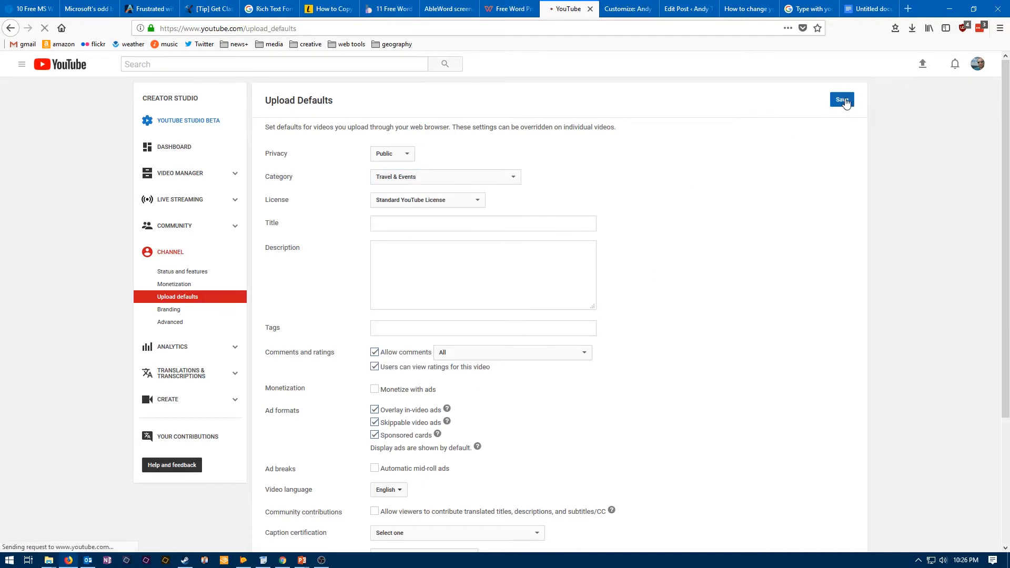
pyautogui.click(841, 100)
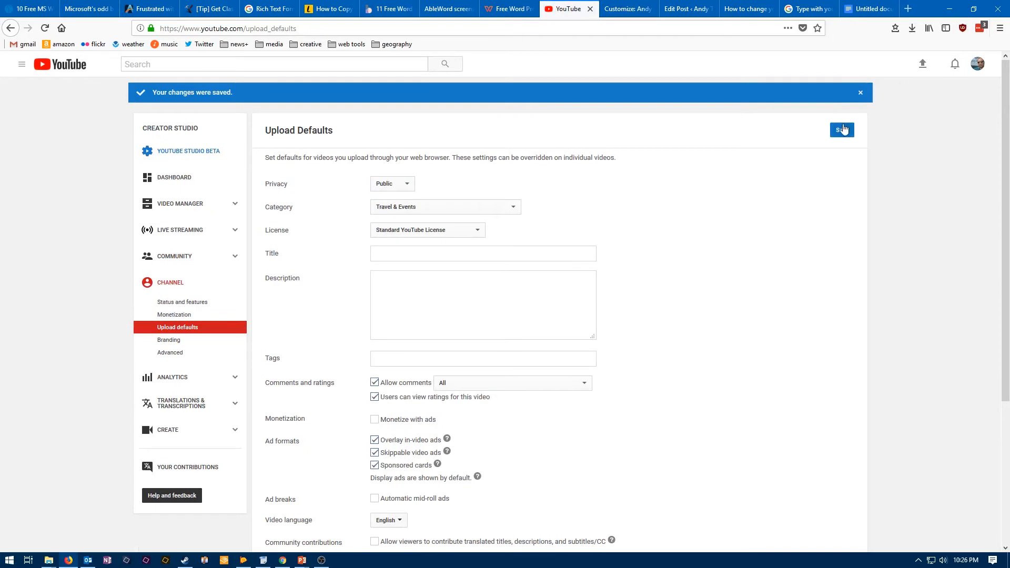
pyautogui.moveTo(842, 146)
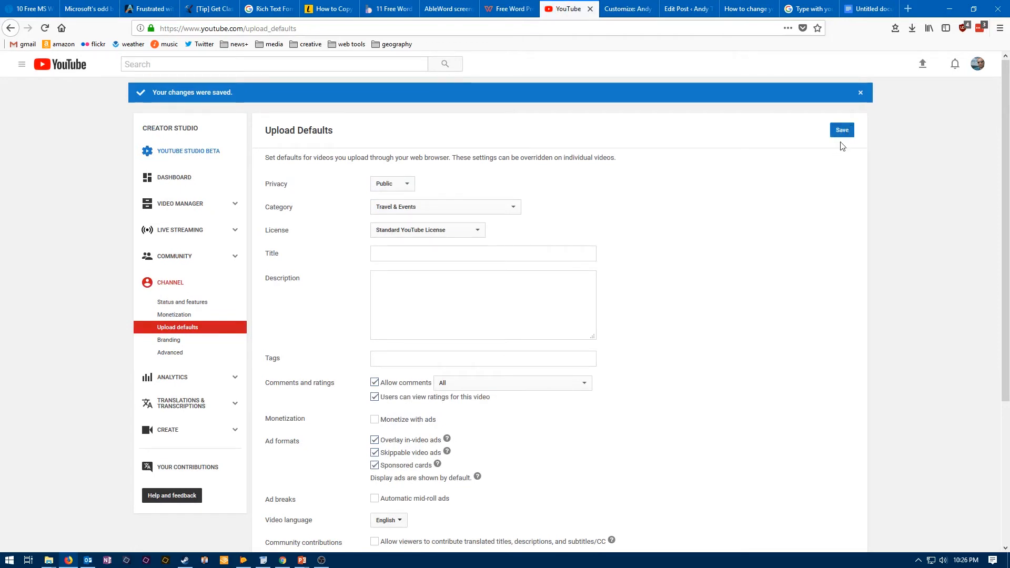
pyautogui.moveTo(847, 134)
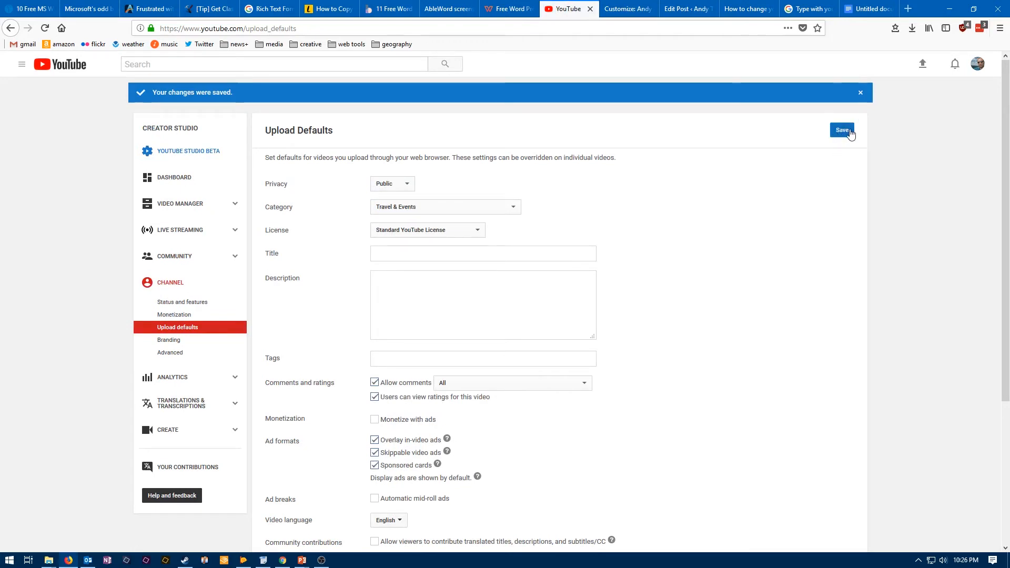
pyautogui.moveTo(726, 176)
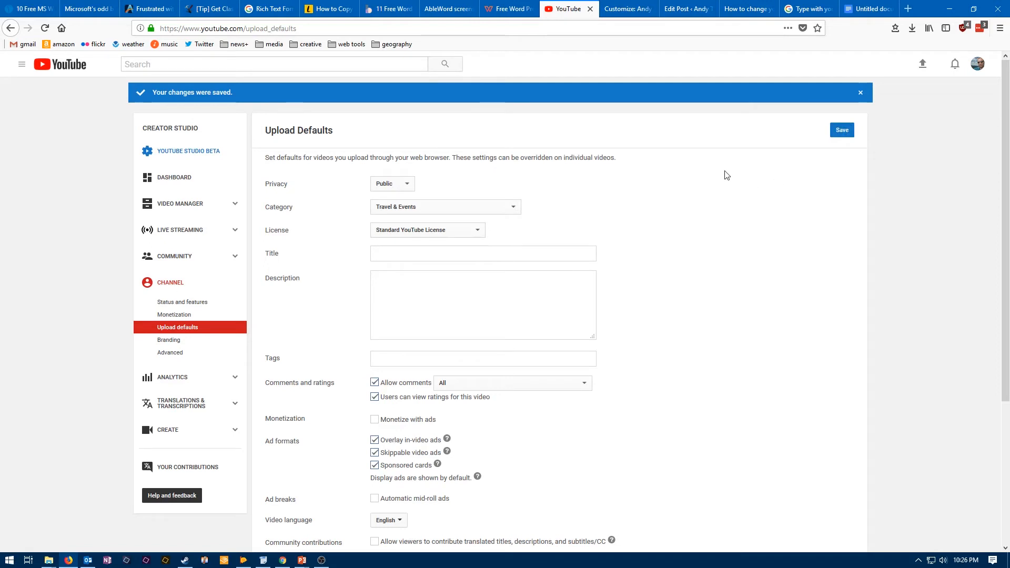
pyautogui.moveTo(707, 217)
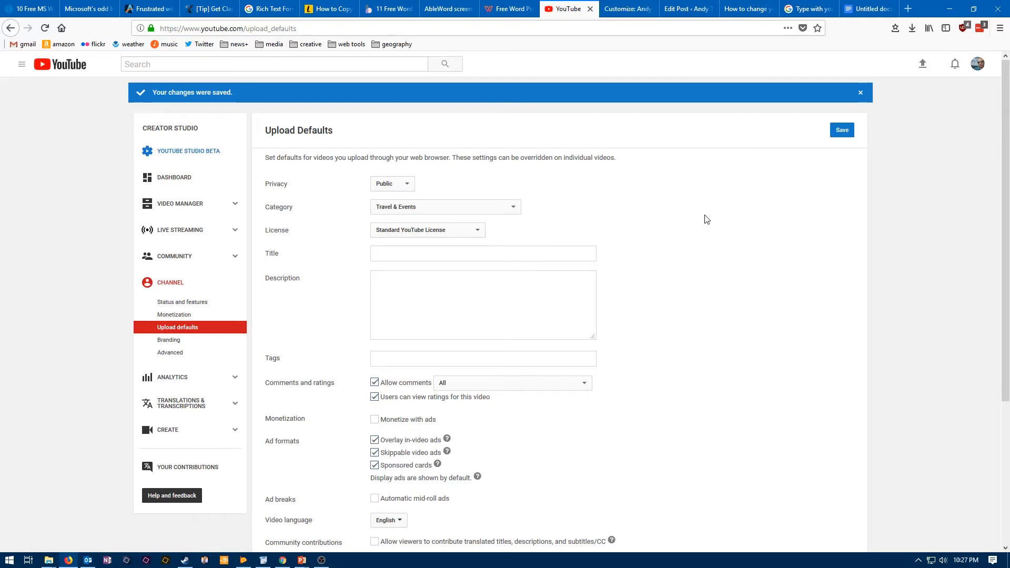
pyautogui.moveTo(696, 222)
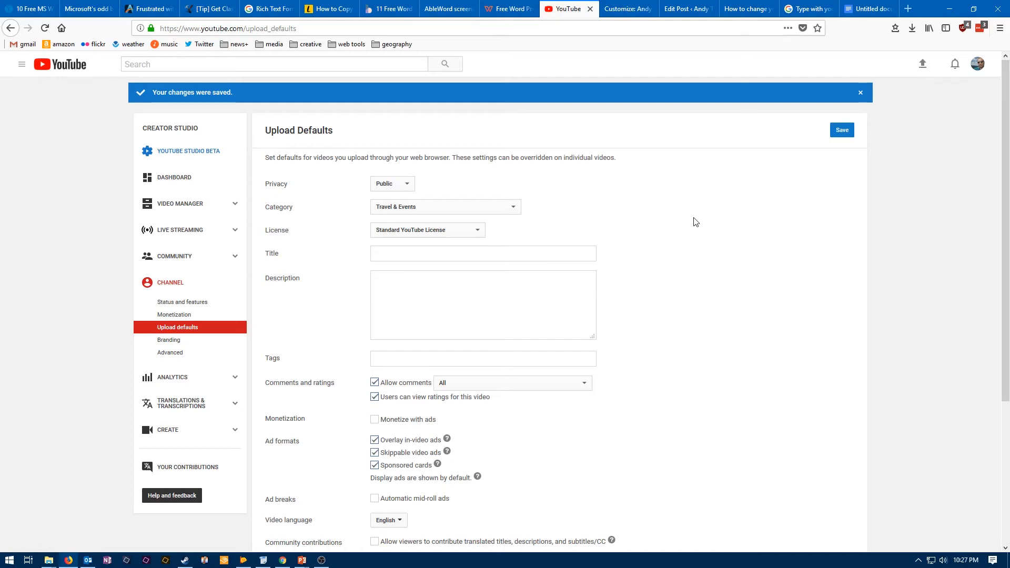
# Step: Pick Science & Technology as the default upload category, leaving it unsaved
pyautogui.click(512, 207)
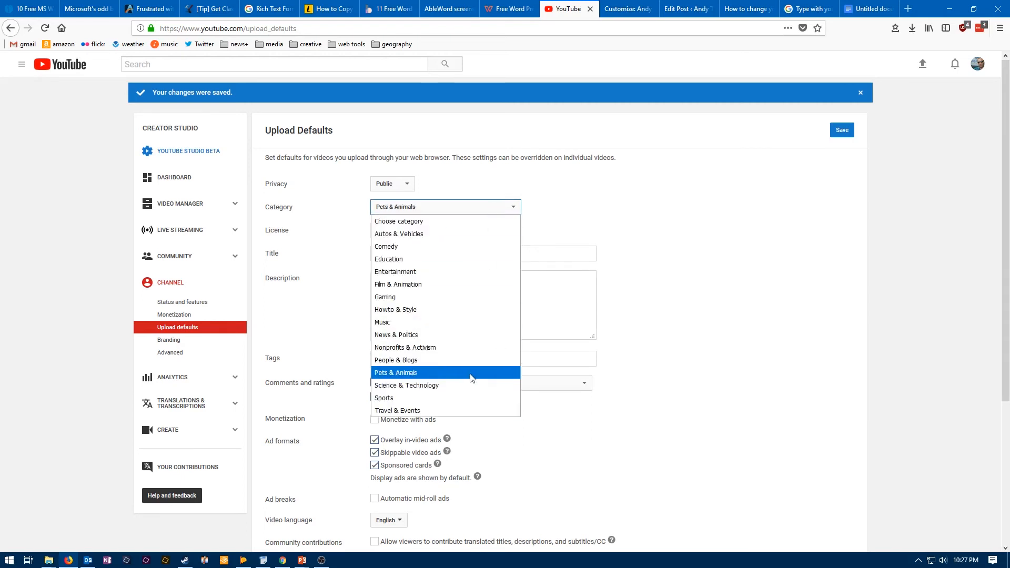
pyautogui.click(406, 385)
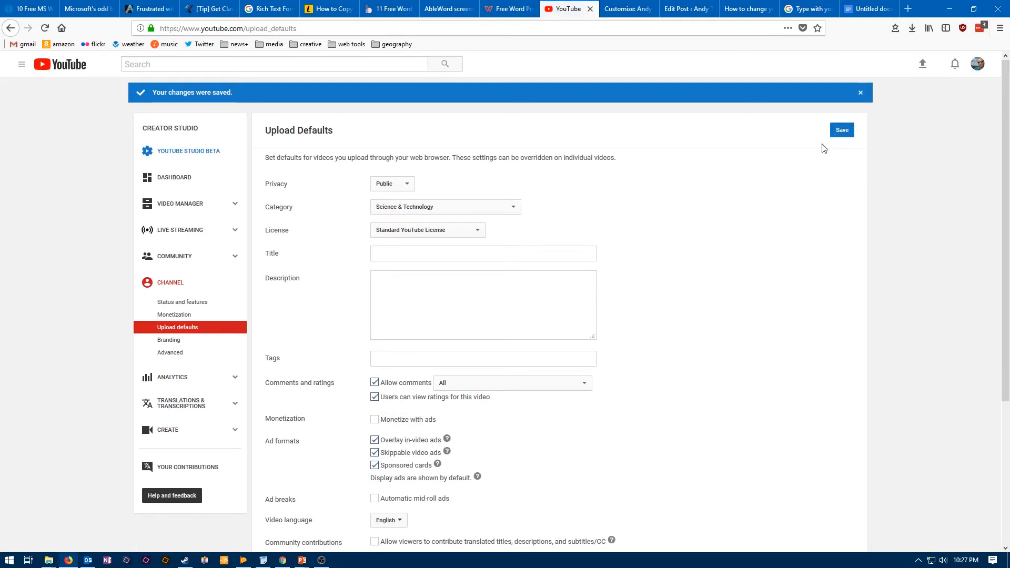
pyautogui.moveTo(785, 187)
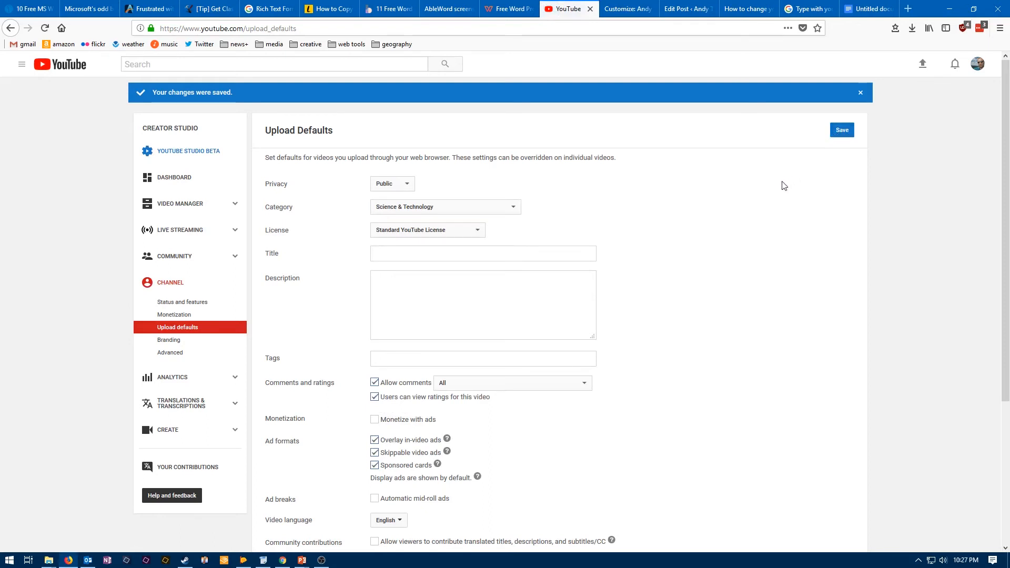
pyautogui.moveTo(485, 197)
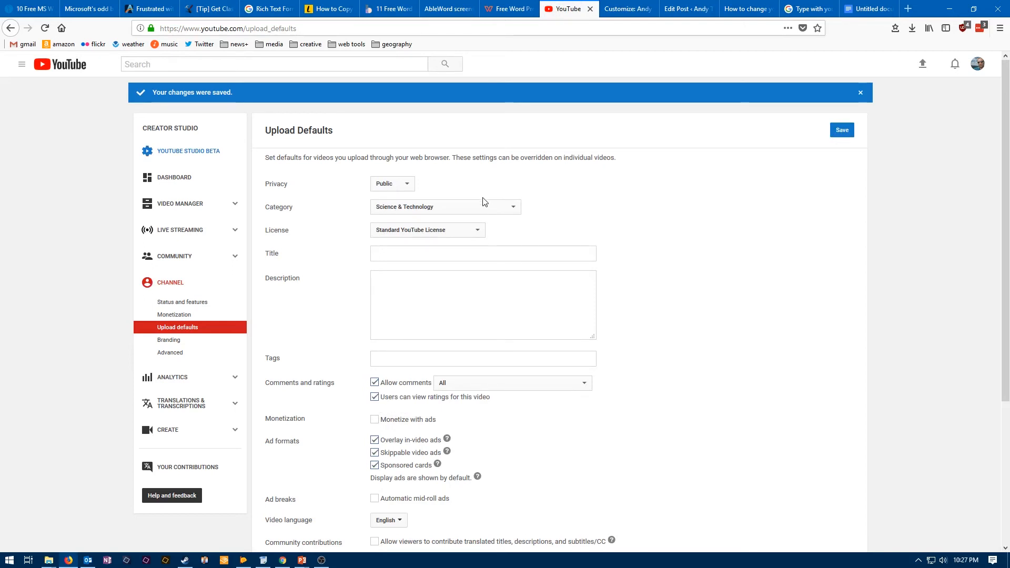
pyautogui.moveTo(208, 214)
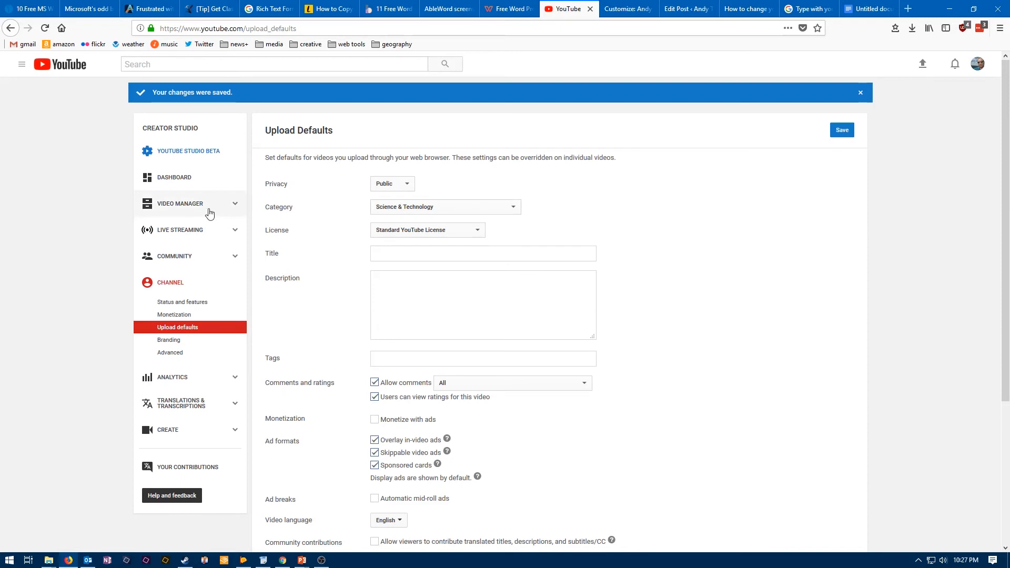
pyautogui.moveTo(176, 212)
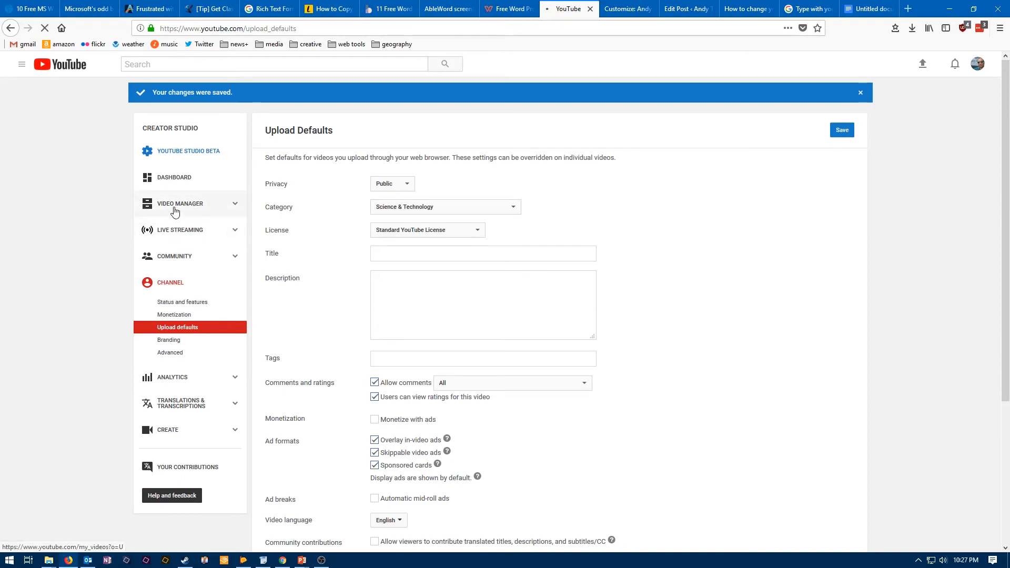
# Step: From Video Manager, open the First 2018 Beach Day video for editing
pyautogui.click(180, 203)
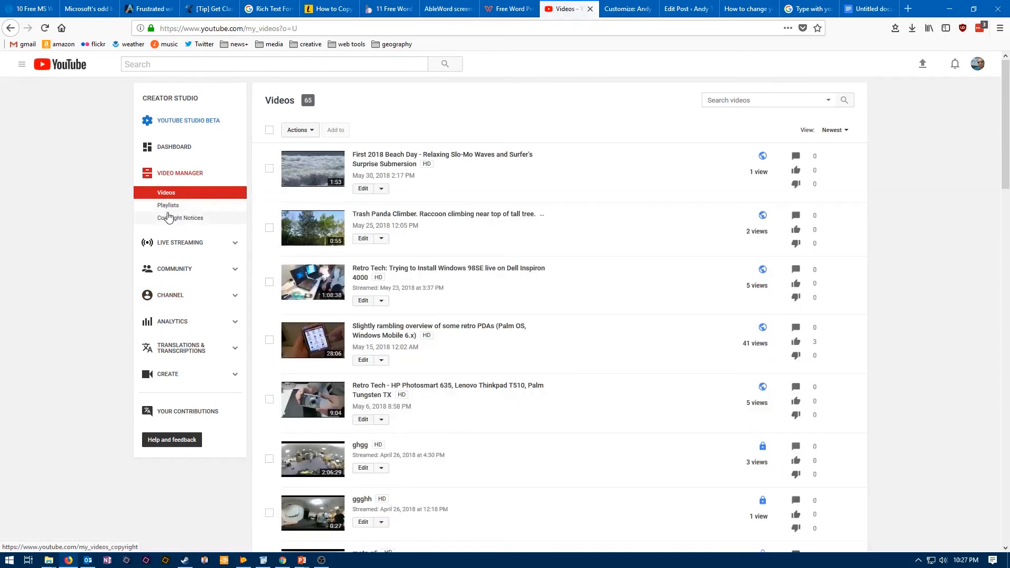
pyautogui.moveTo(444, 214)
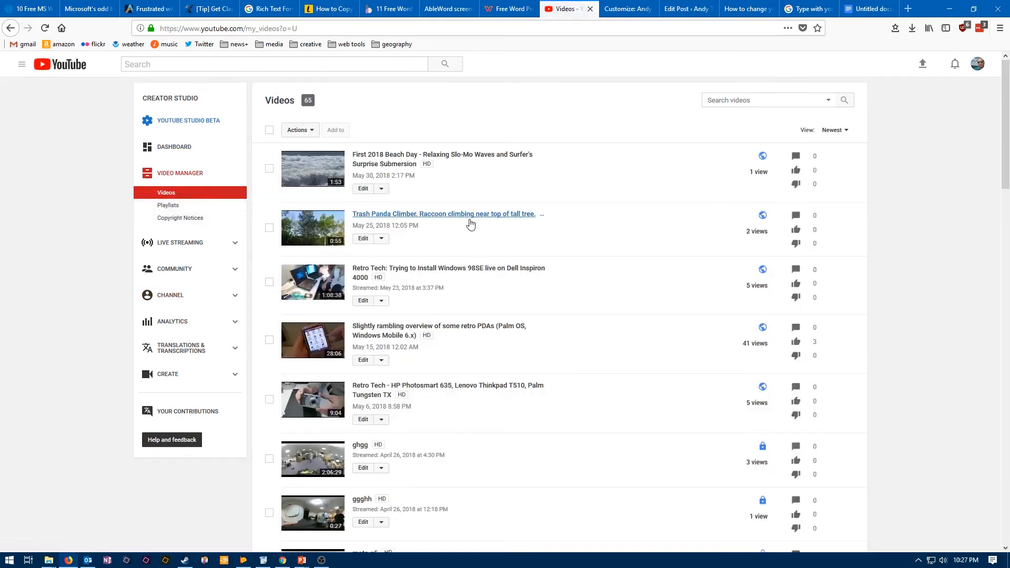
pyautogui.moveTo(363, 189)
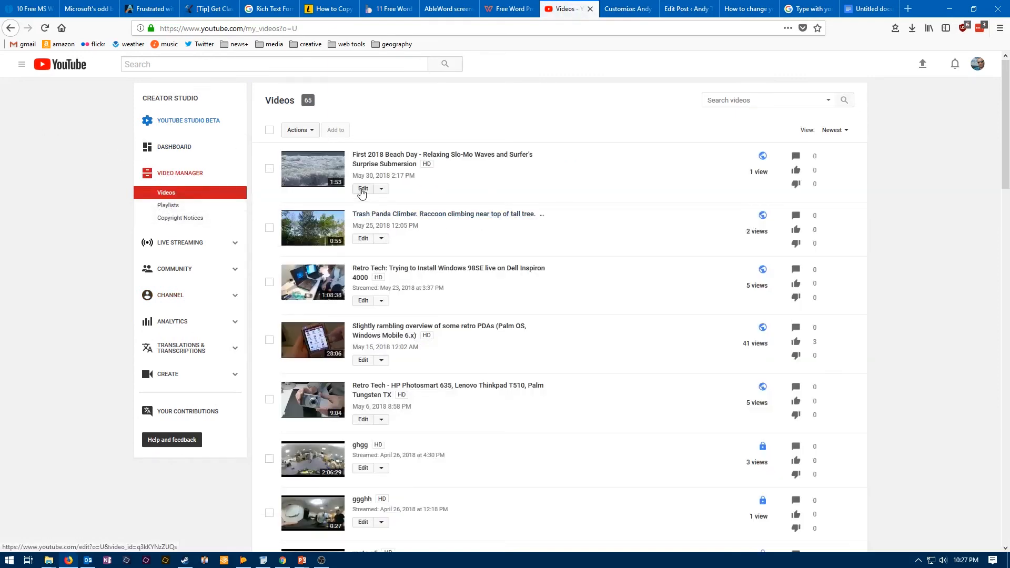
pyautogui.click(363, 189)
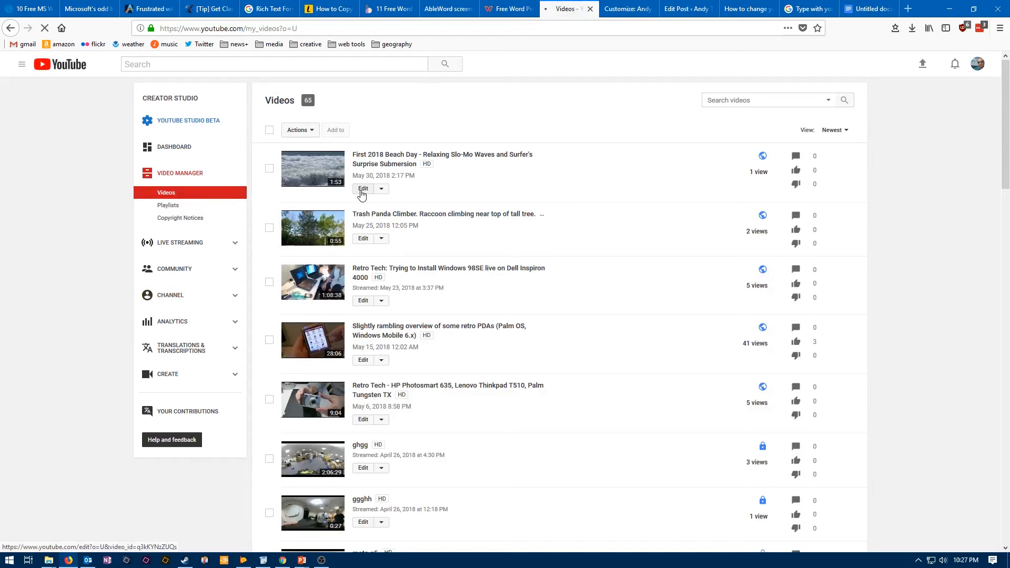
pyautogui.click(363, 188)
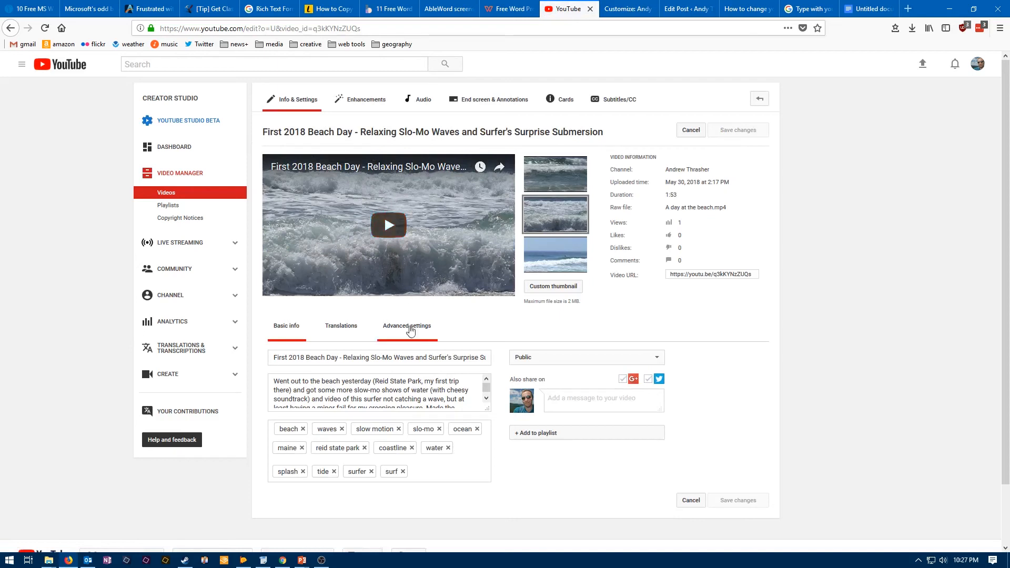
pyautogui.moveTo(396, 329)
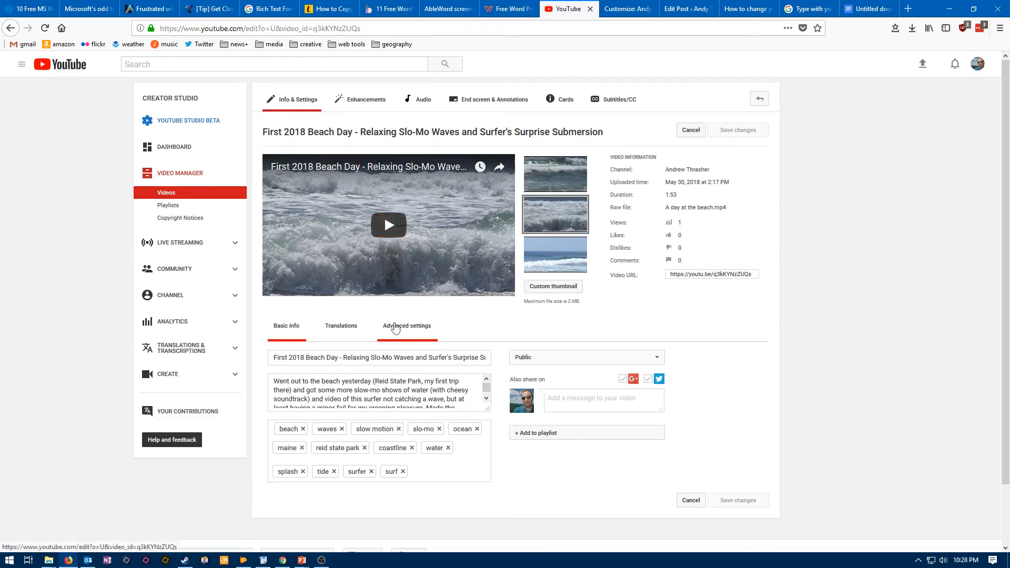
# Step: Show the video's Advanced settings and check its Category dropdown, keeping Travel & Events
pyautogui.click(406, 325)
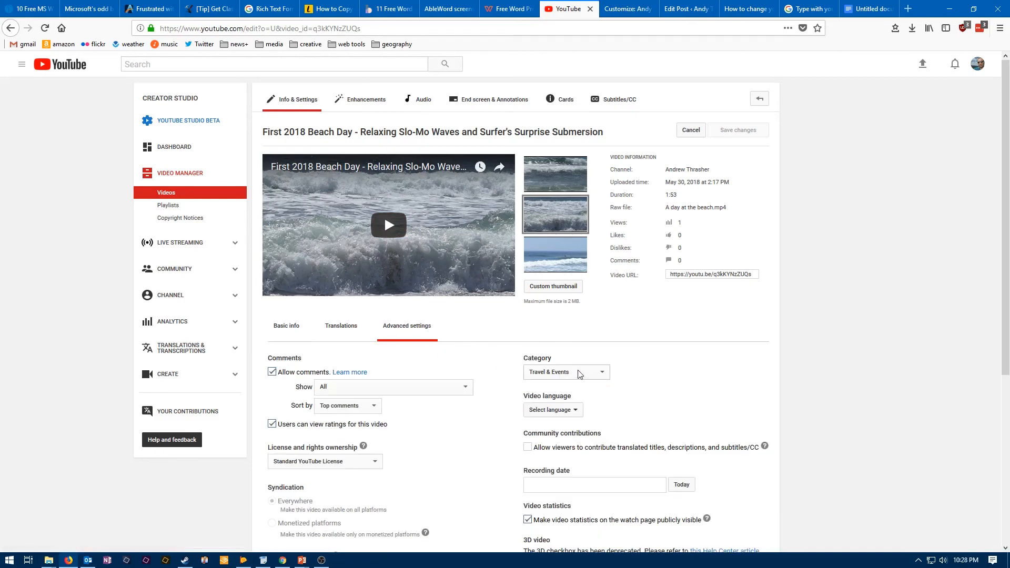
pyautogui.click(566, 371)
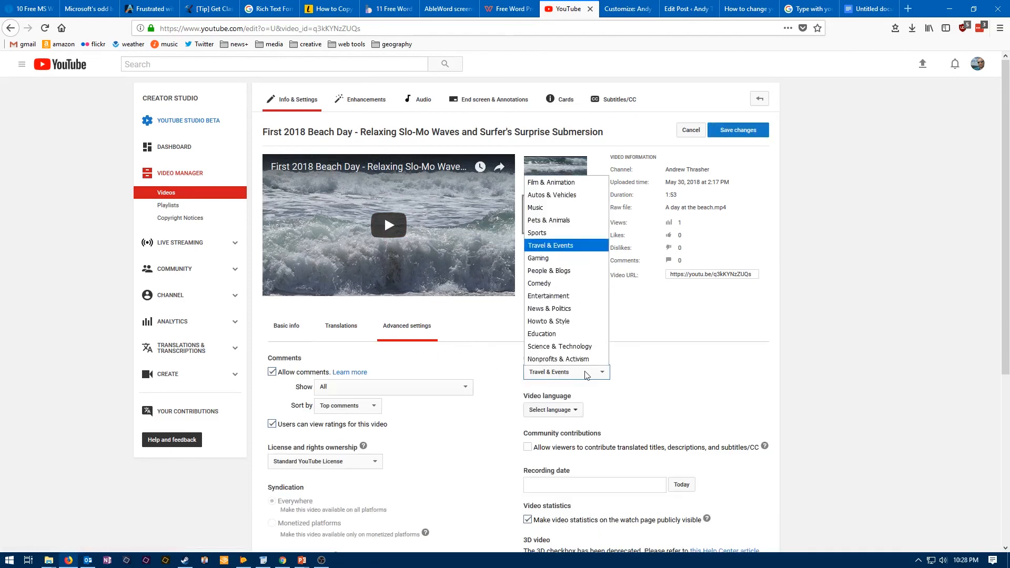
pyautogui.click(550, 245)
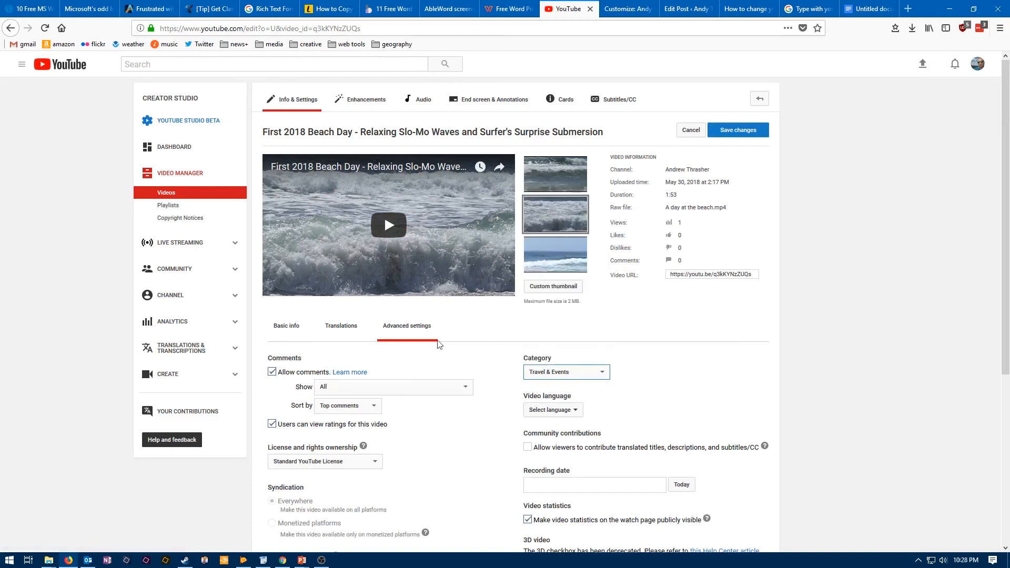
pyautogui.moveTo(698, 358)
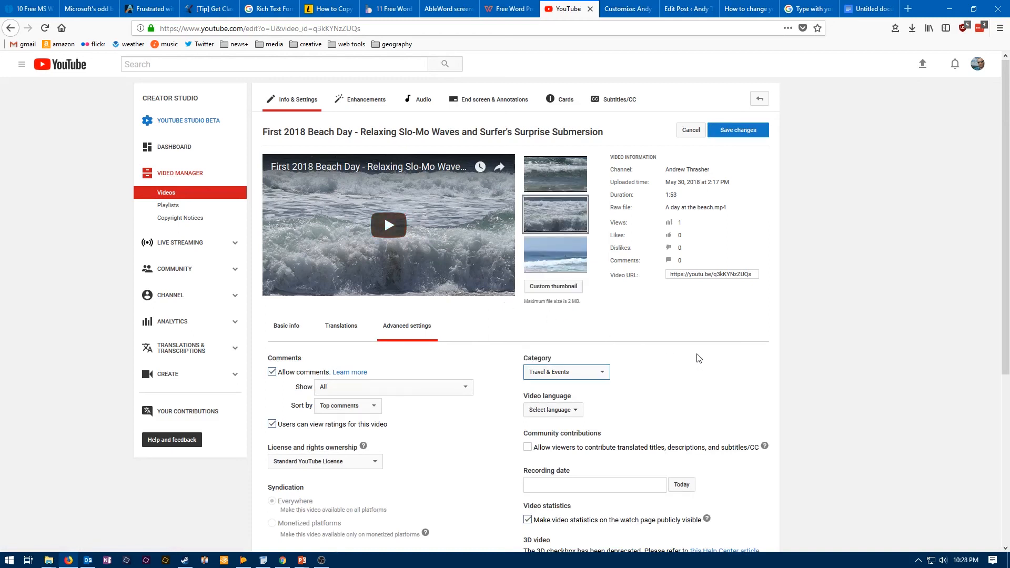
pyautogui.moveTo(653, 342)
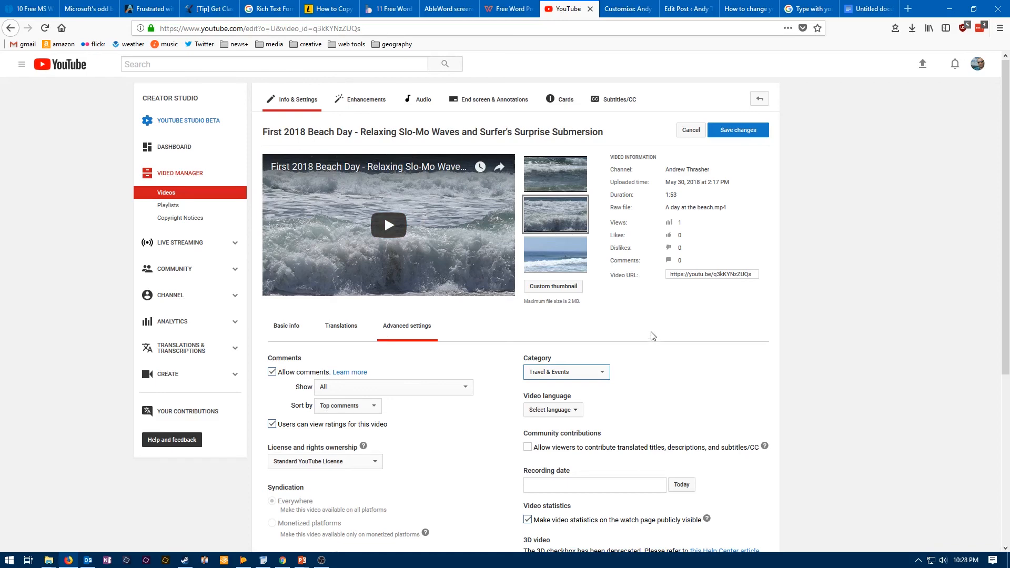
pyautogui.moveTo(646, 332)
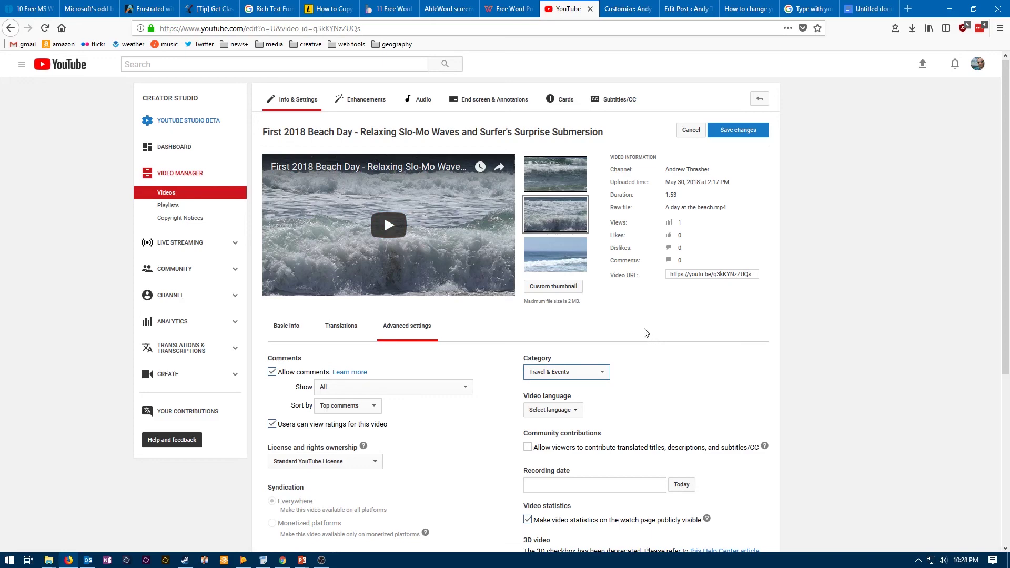